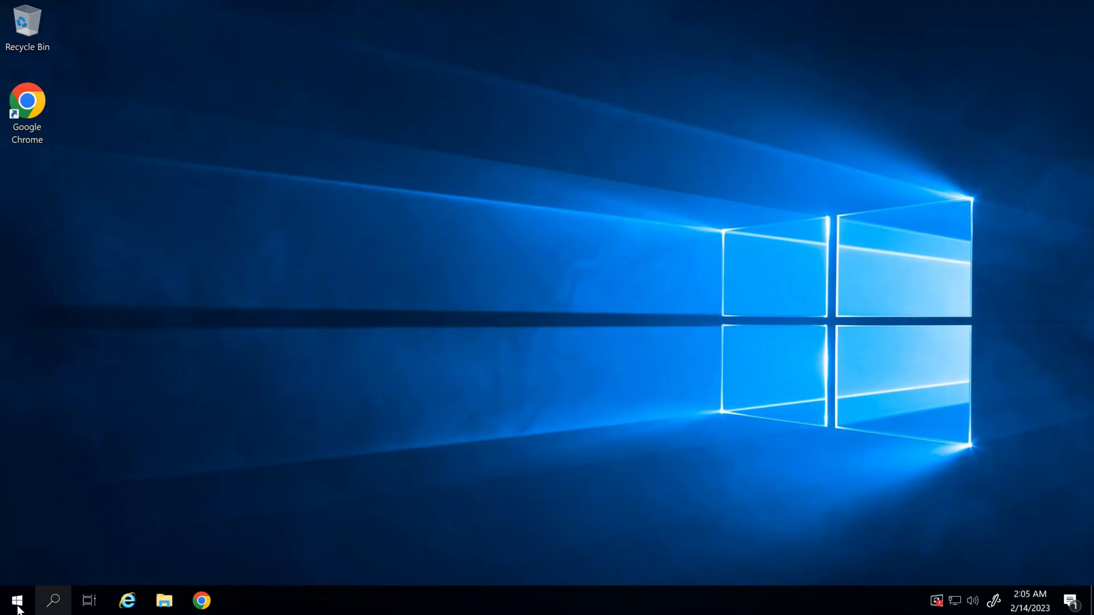
# - Launch SQL Server Management Studio from the Microsoft SQL Server Tools 18 Start Menu group
pyautogui.click(16, 600)
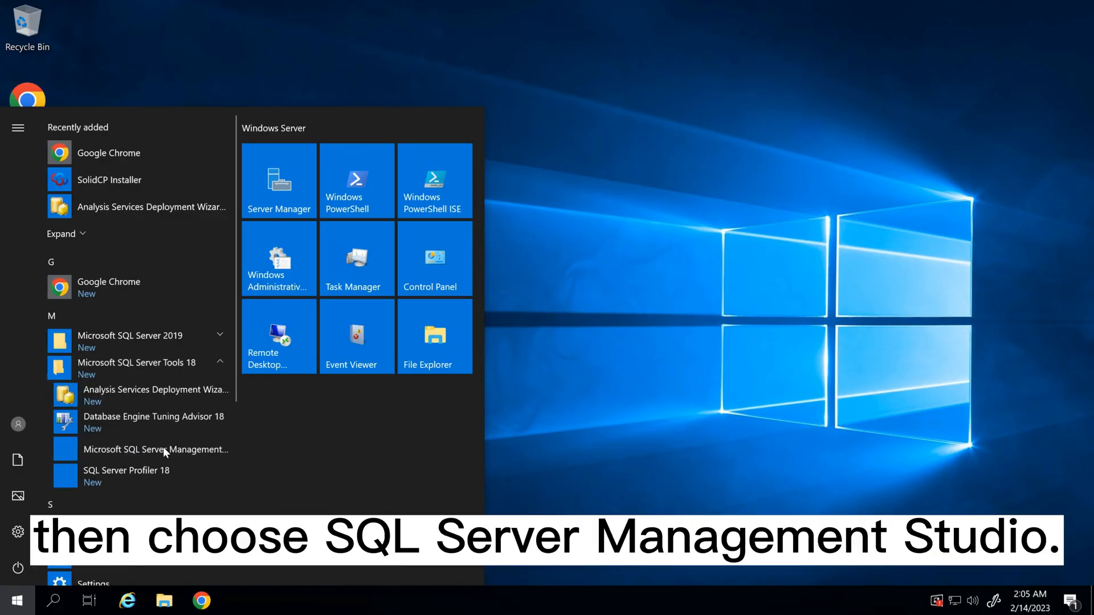
pyautogui.click(155, 450)
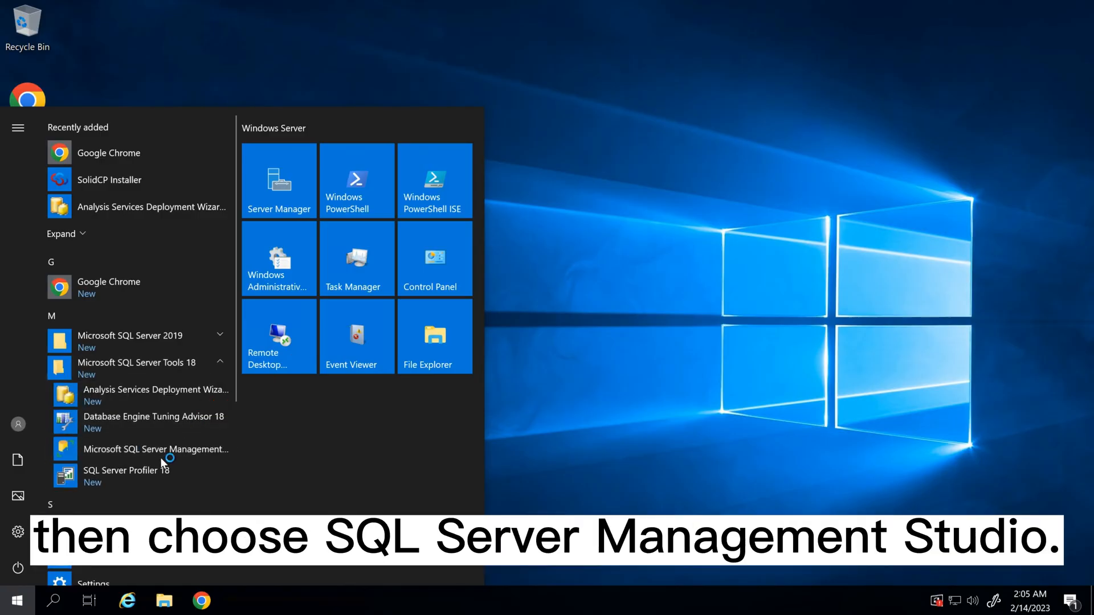
pyautogui.click(155, 449)
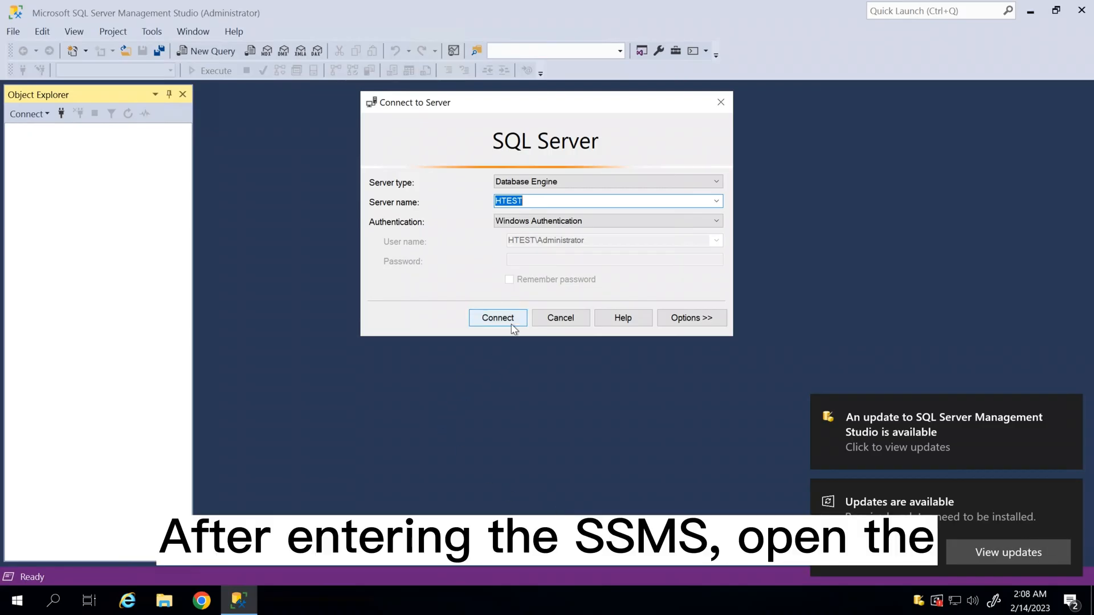
# - Connect to server HTEST using Windows Authentication
pyautogui.click(498, 317)
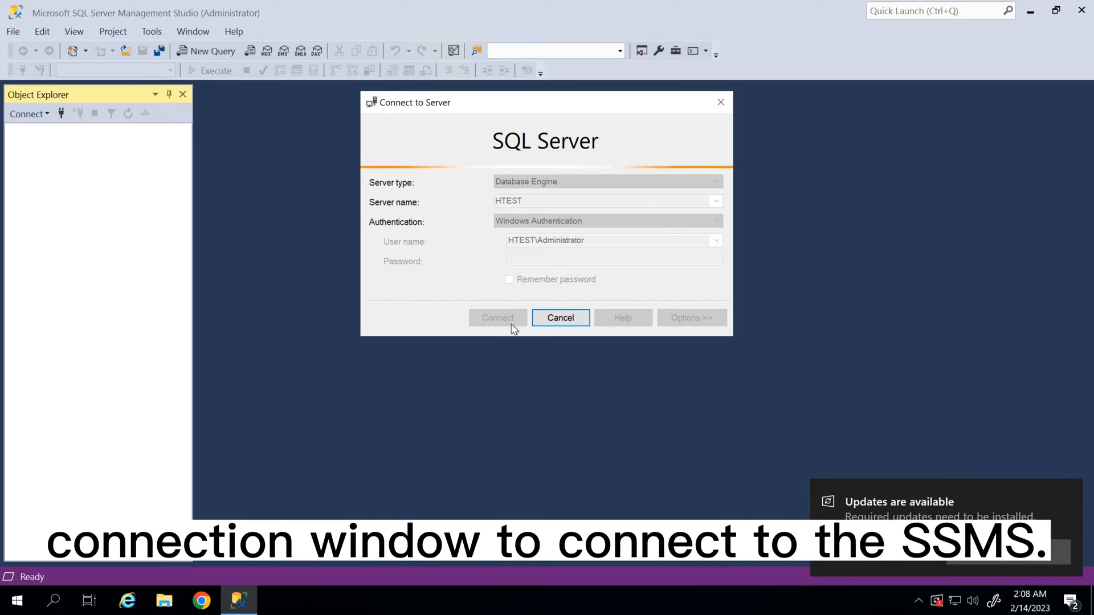
pyautogui.click(498, 318)
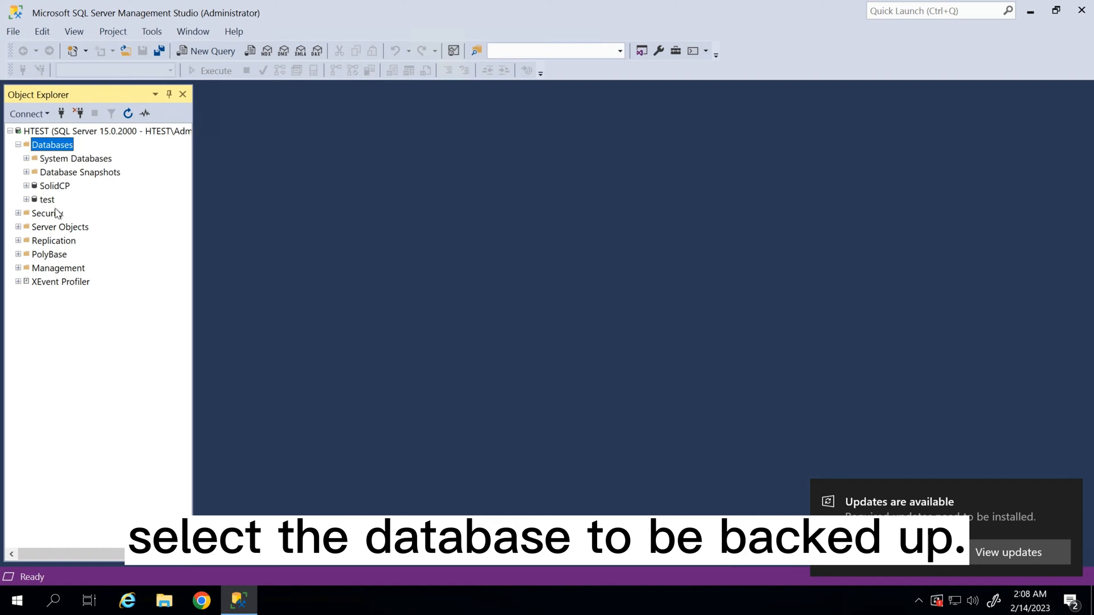
# - Open Tasks > Back Up for the test database in Object Explorer
pyautogui.click(46, 199)
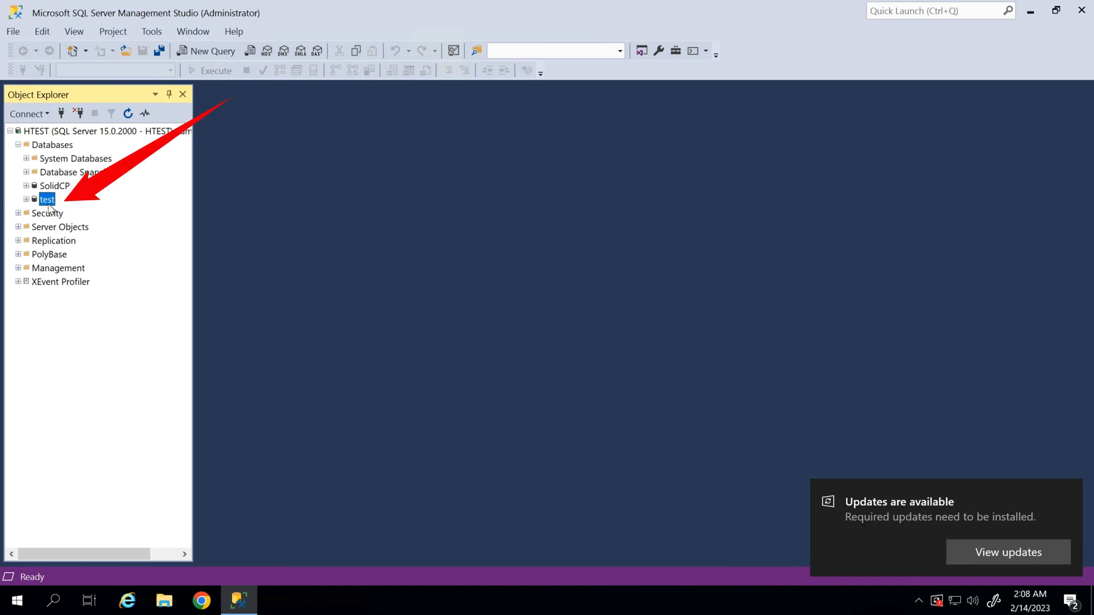
pyautogui.rightClick(47, 199)
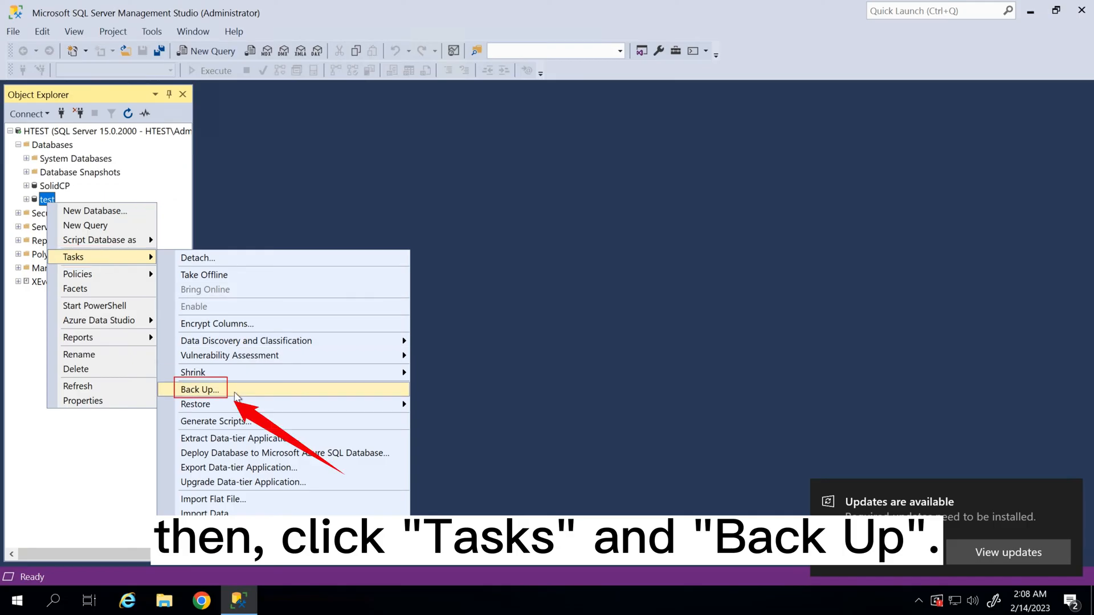
pyautogui.click(199, 389)
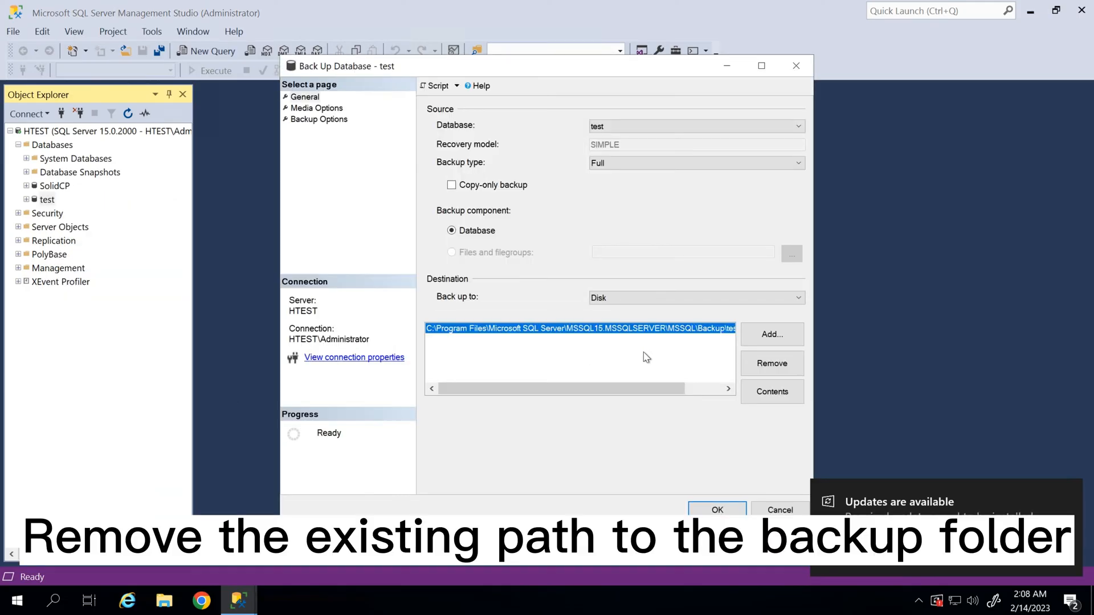
pyautogui.moveTo(772, 363)
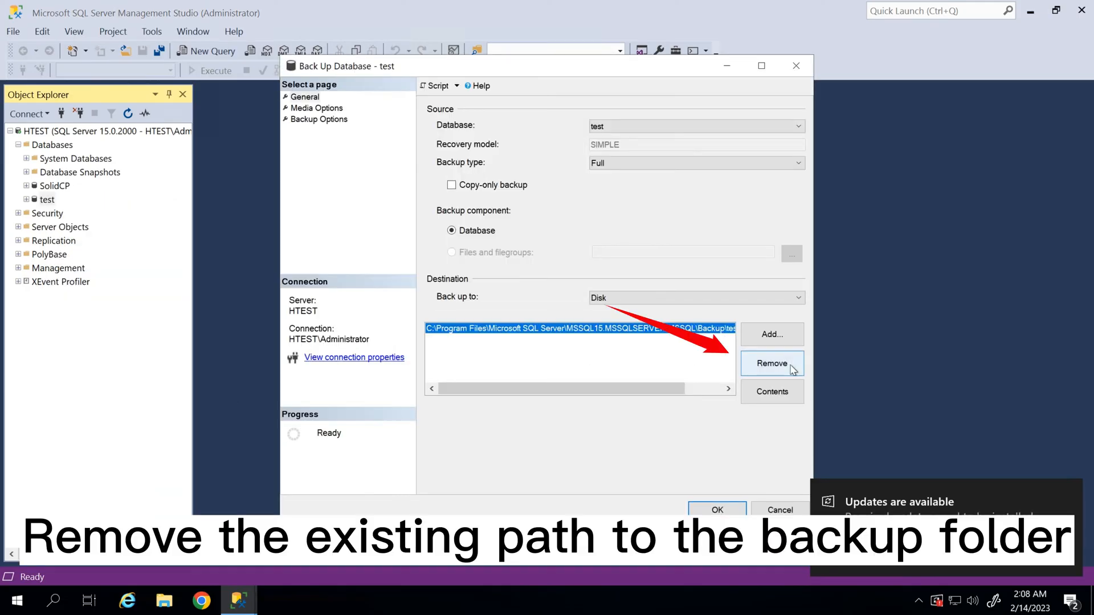
# - Replace the default backup destination with C:\Backup\test_backup
pyautogui.click(772, 364)
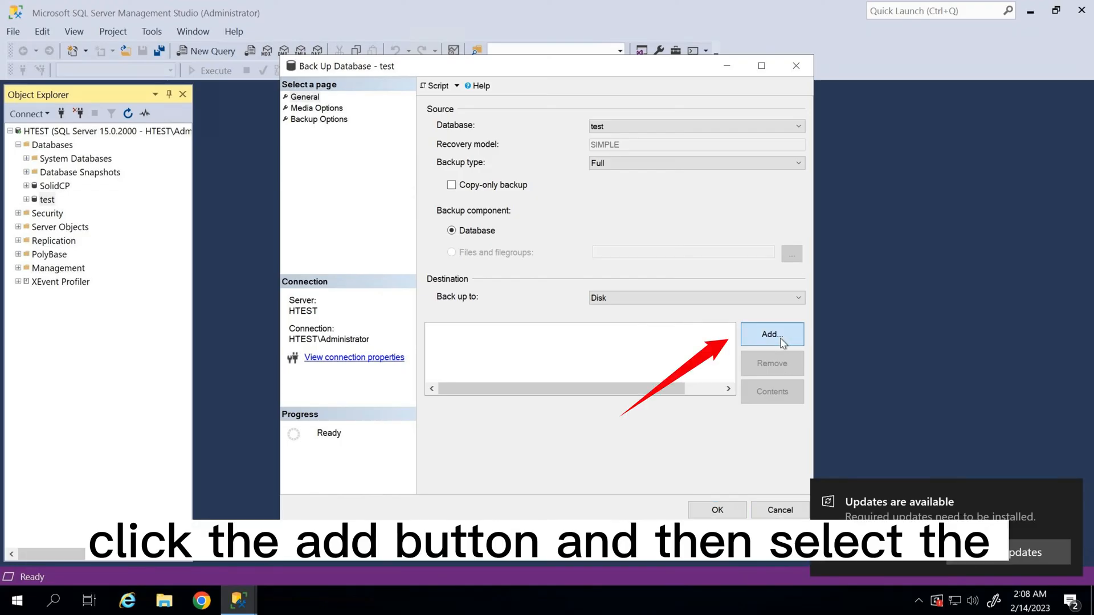
pyautogui.click(772, 335)
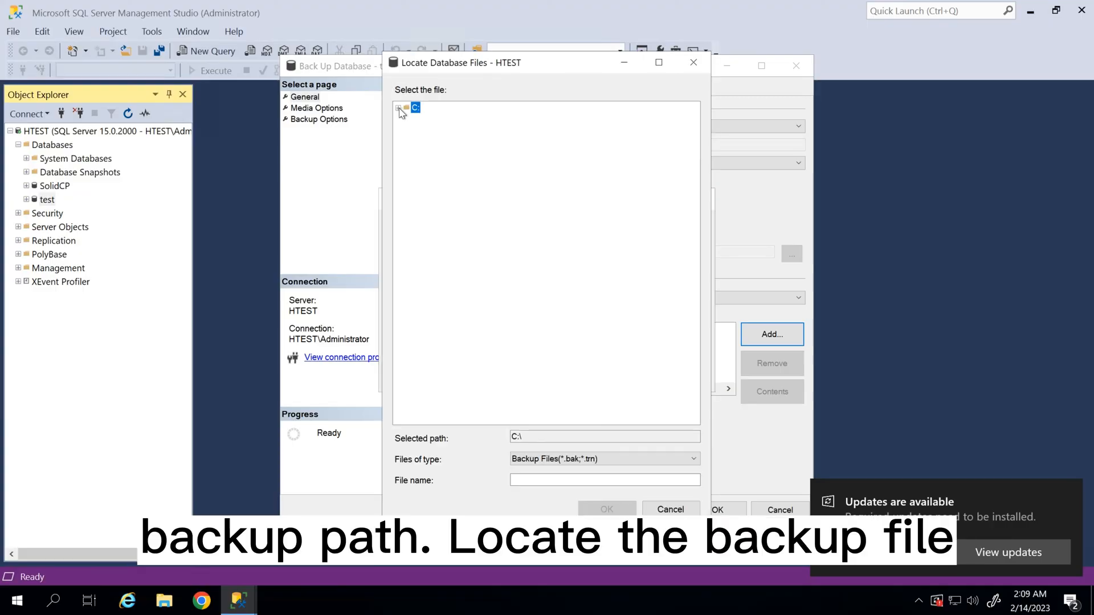
pyautogui.click(398, 108)
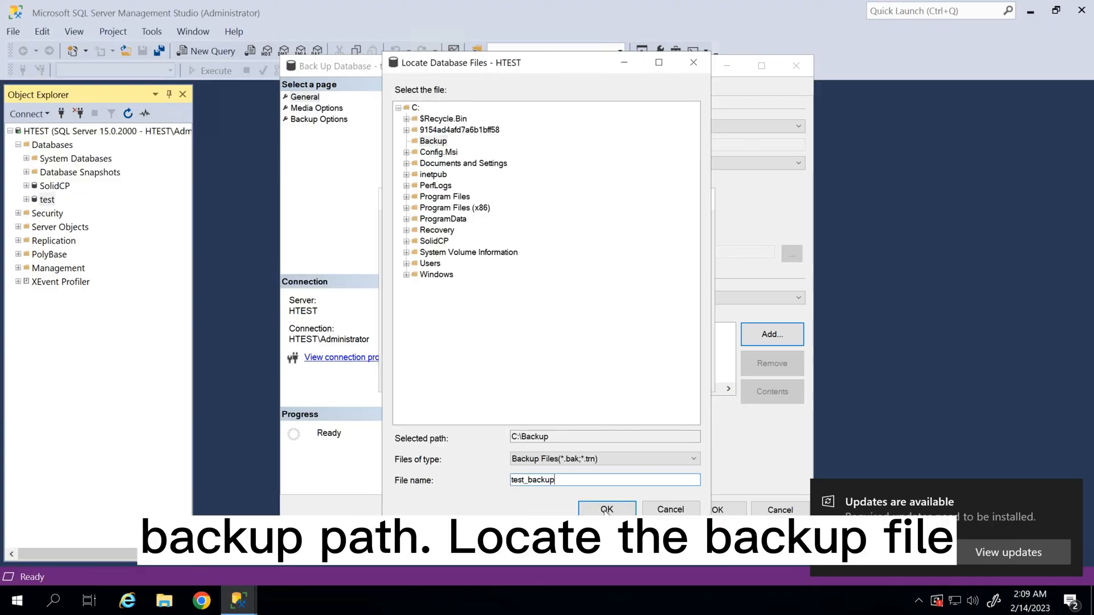
pyautogui.click(606, 509)
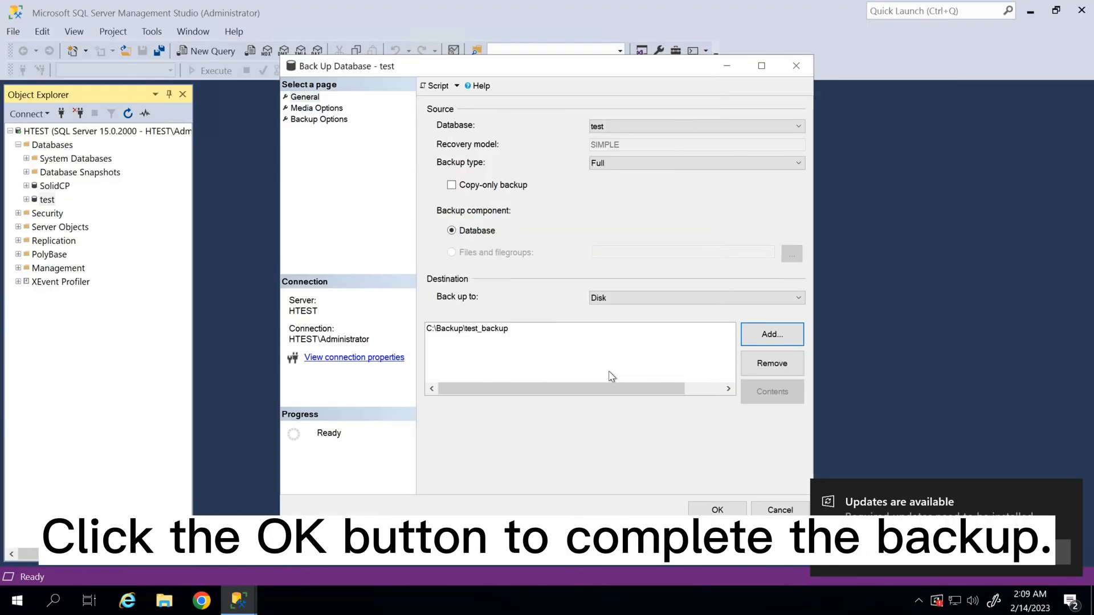
# - Run the backup, dismiss the success message, and view the Backup folder in File Explorer
pyautogui.click(717, 509)
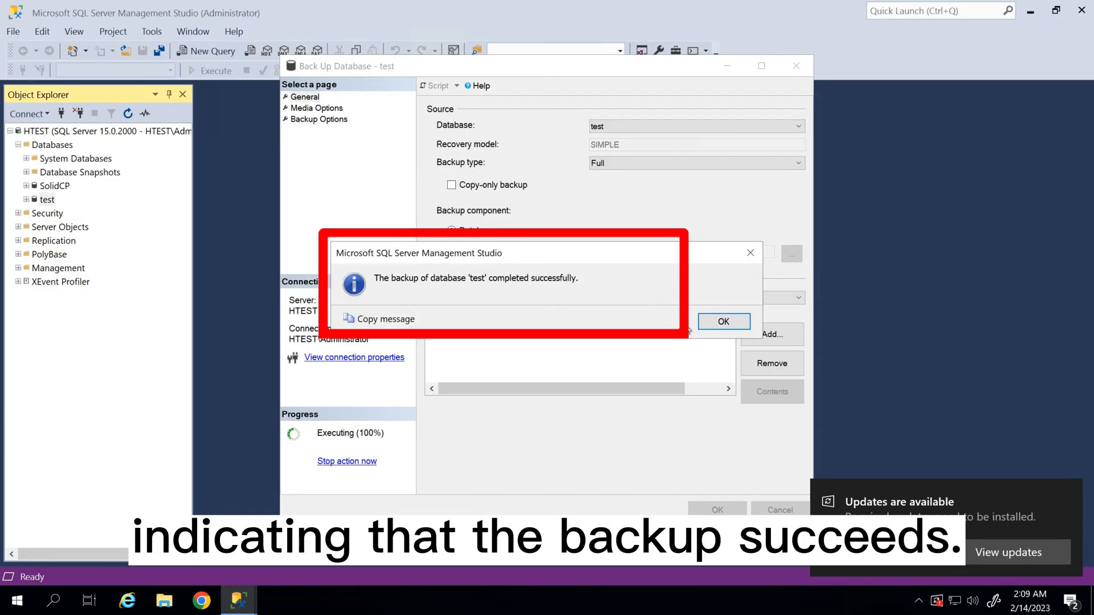
pyautogui.click(724, 322)
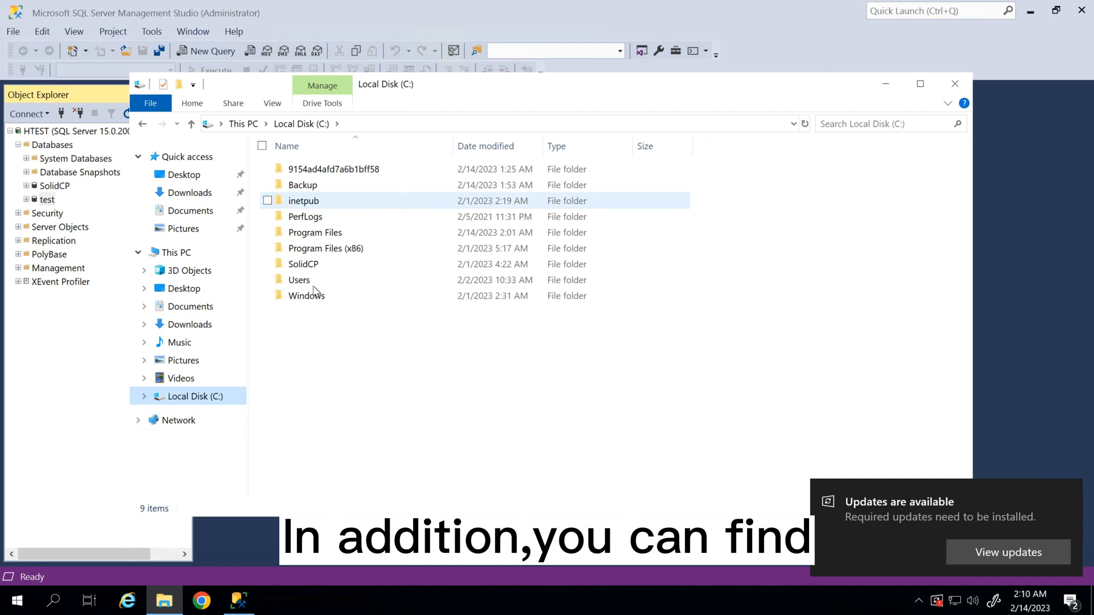
pyautogui.doubleClick(302, 185)
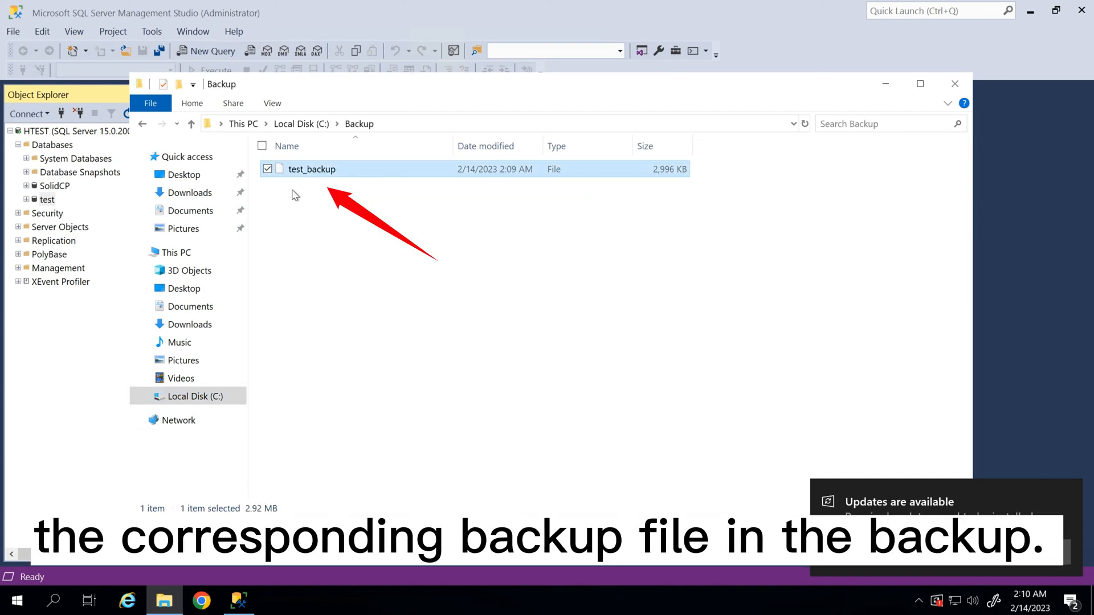